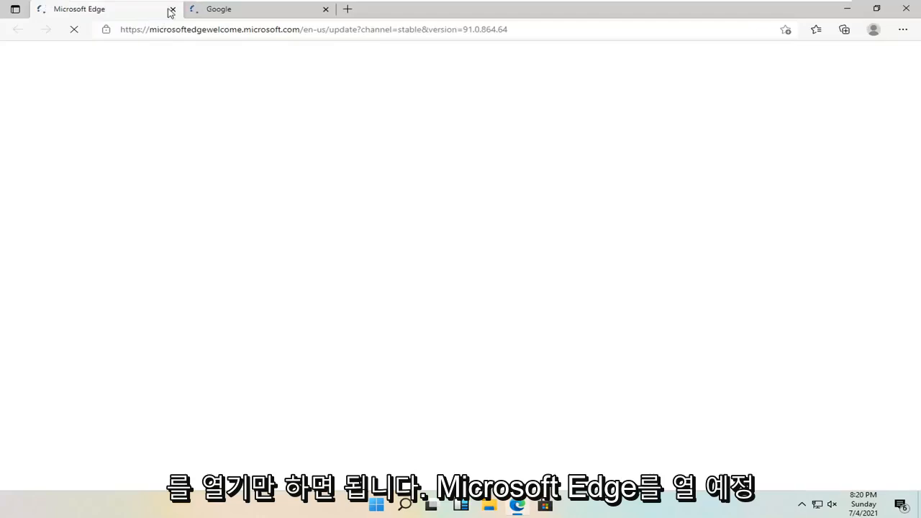
Close the Edge welcome tab and search Google for 'nvidia graphics card drivers'
left_click(172, 9)
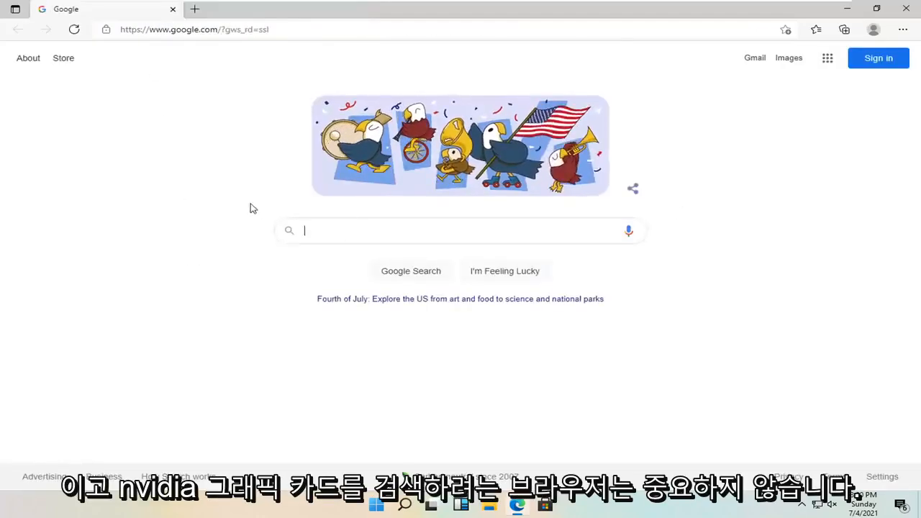
type("nvidia graphics card dri")
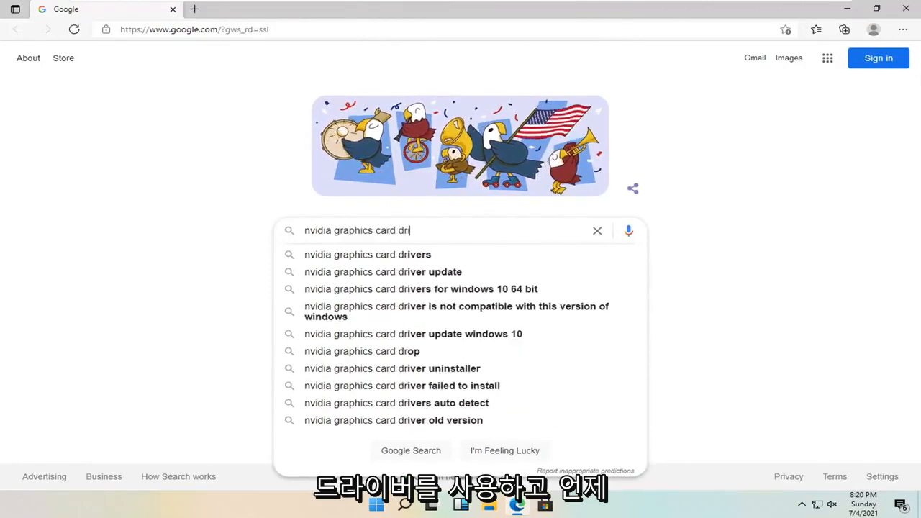
left_click(367, 254)
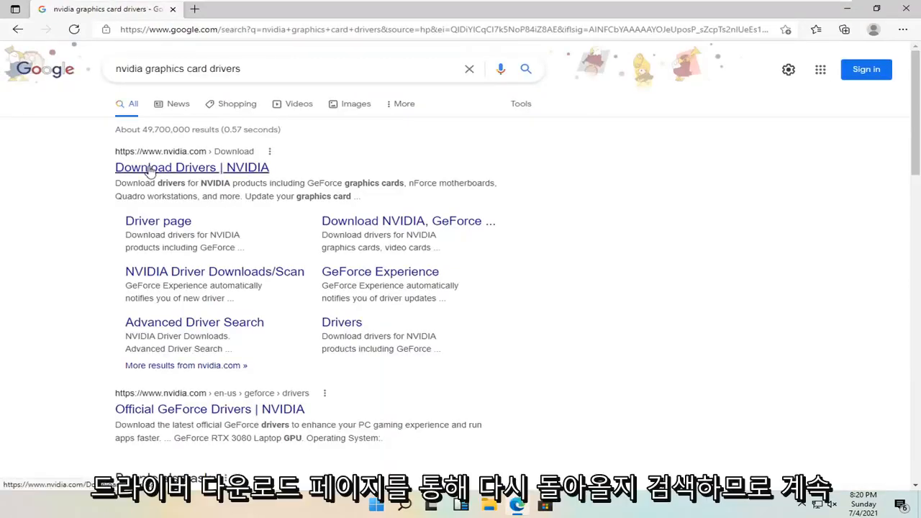
Open the 'Download Drivers | NVIDIA' result and scroll down the driver downloads page
left_click(191, 167)
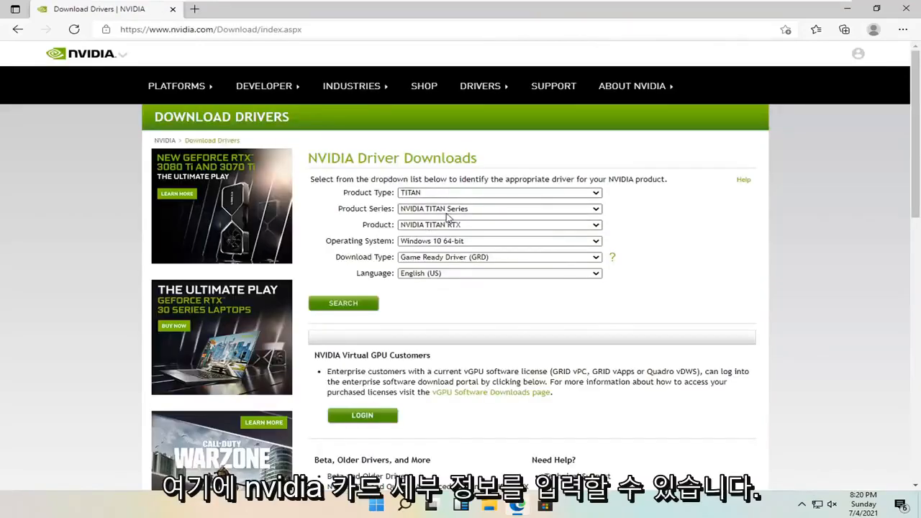
mouse_move(444, 252)
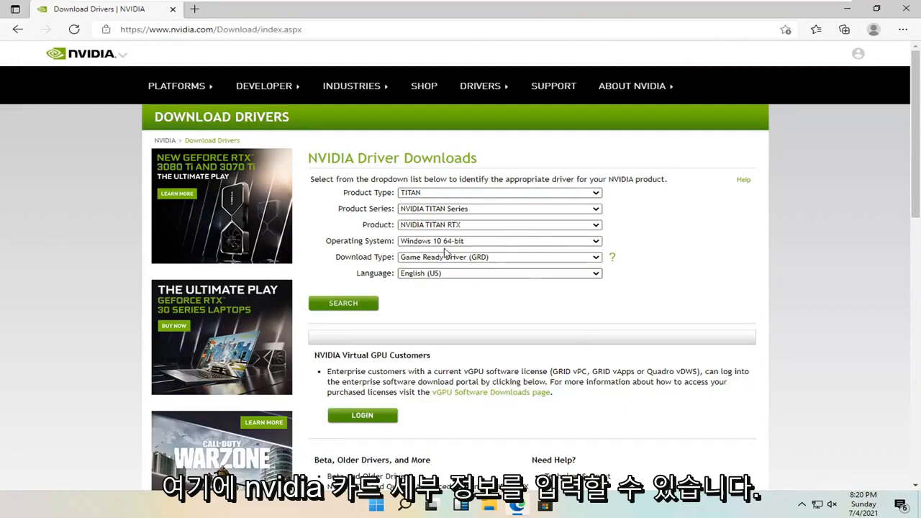
scroll("down", 3)
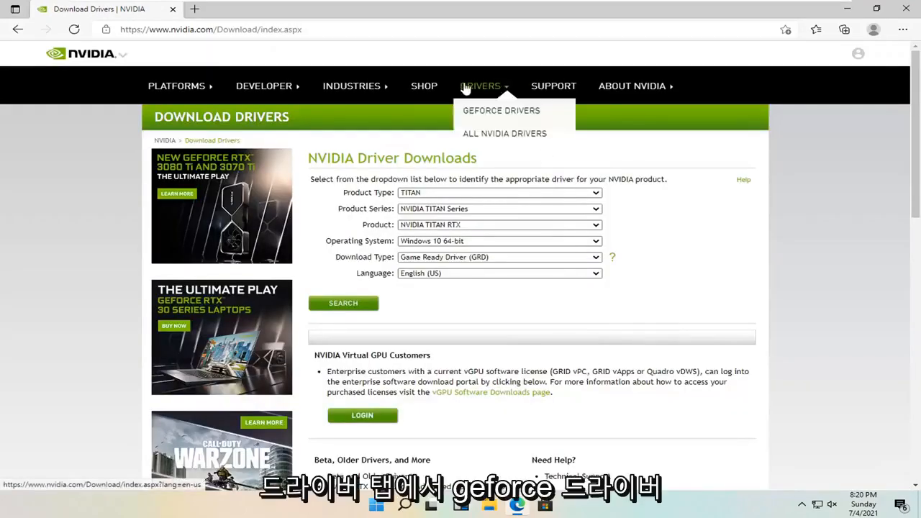
mouse_move(501, 113)
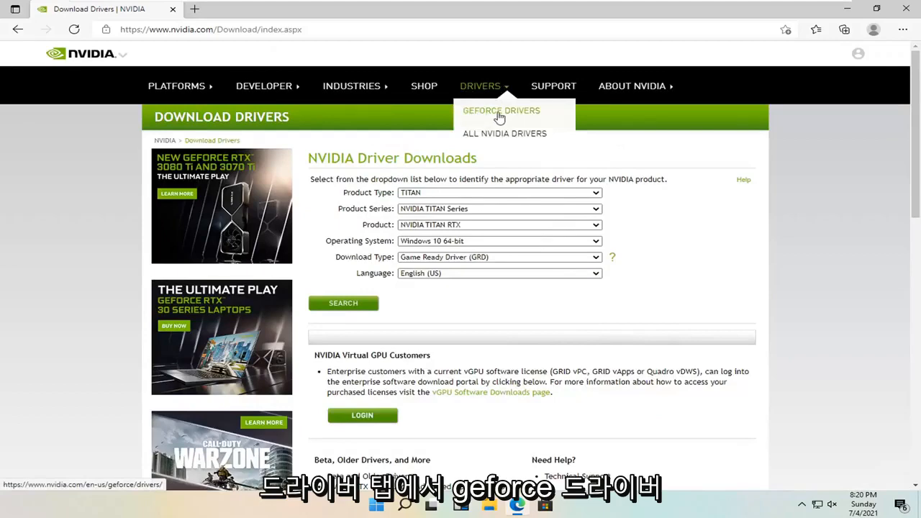
Go to the GeForce Drivers page to download GeForce_Experience_v3.23.0.74.exe
left_click(501, 111)
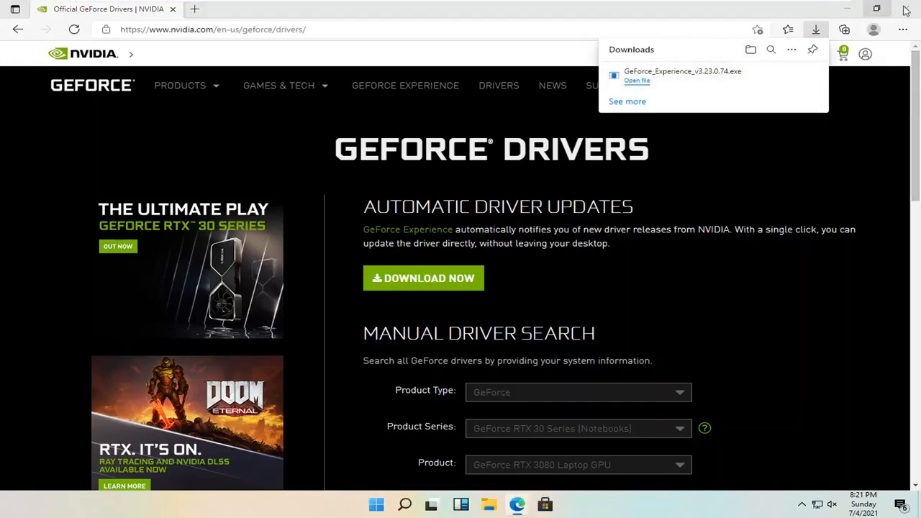
mouse_move(906, 9)
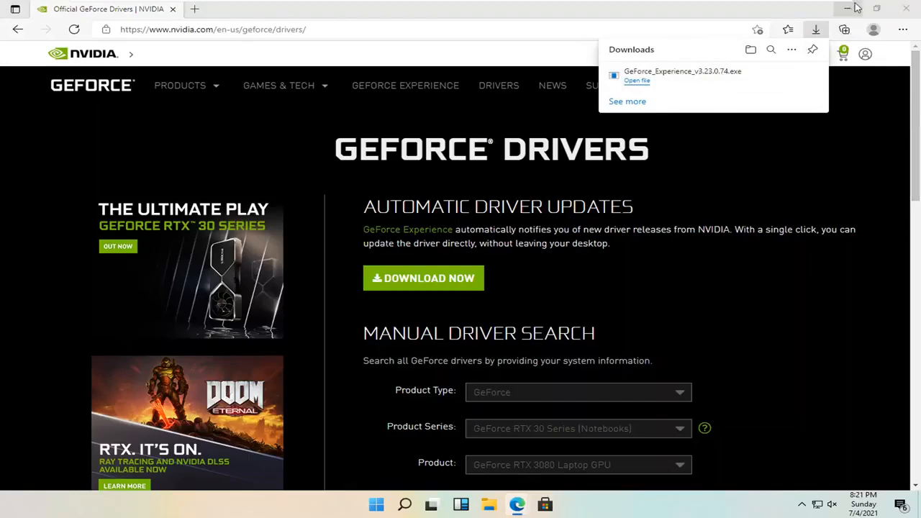
Minimize Edge to run the downloaded GeForce Experience installer
left_click(636, 80)
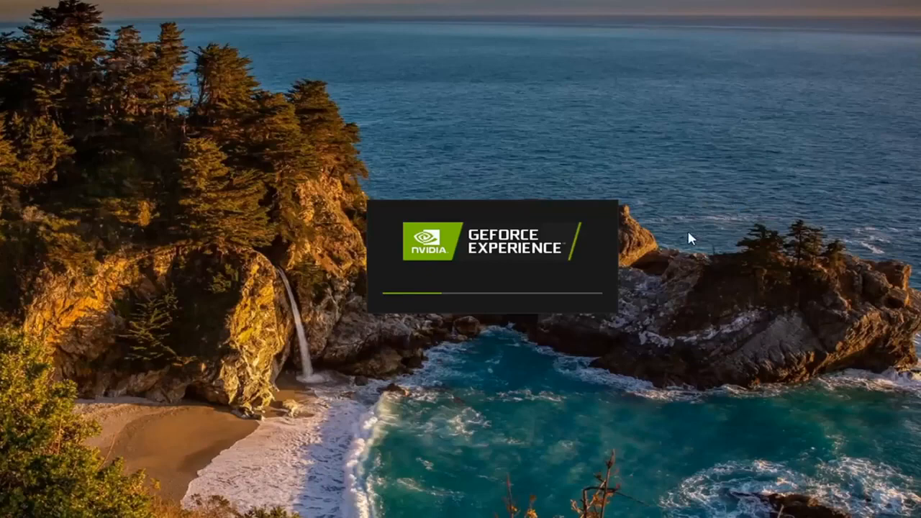
mouse_move(541, 248)
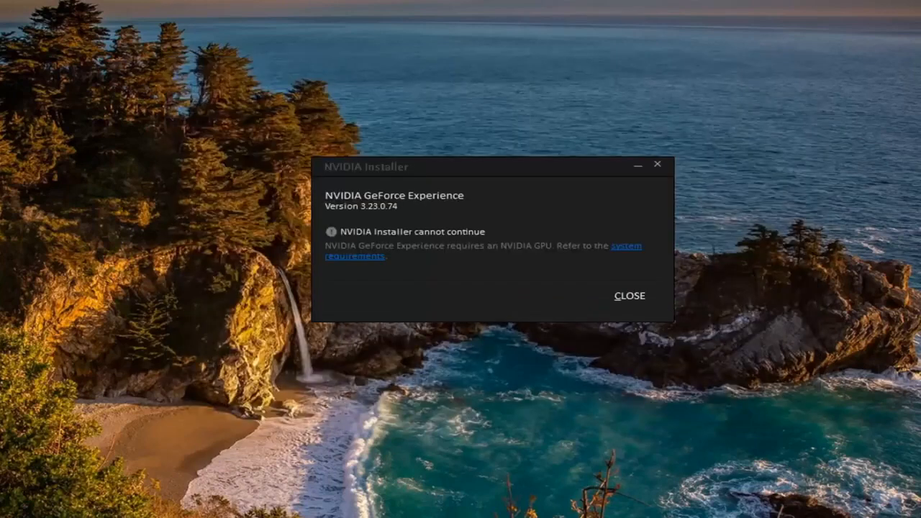
mouse_move(443, 255)
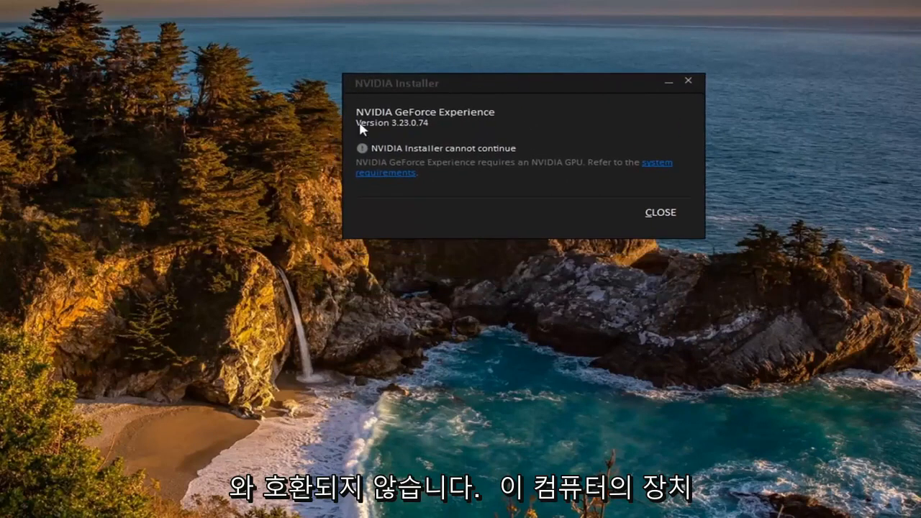
mouse_move(119, 116)
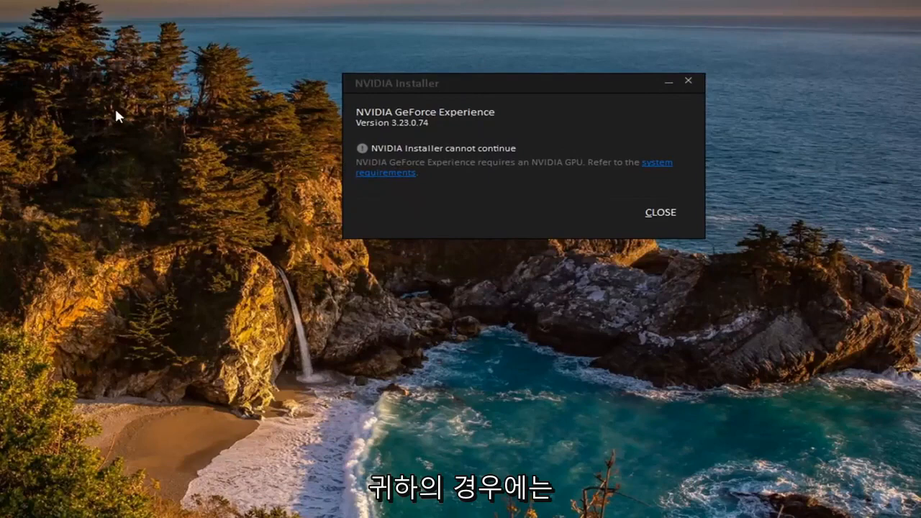
mouse_move(572, 106)
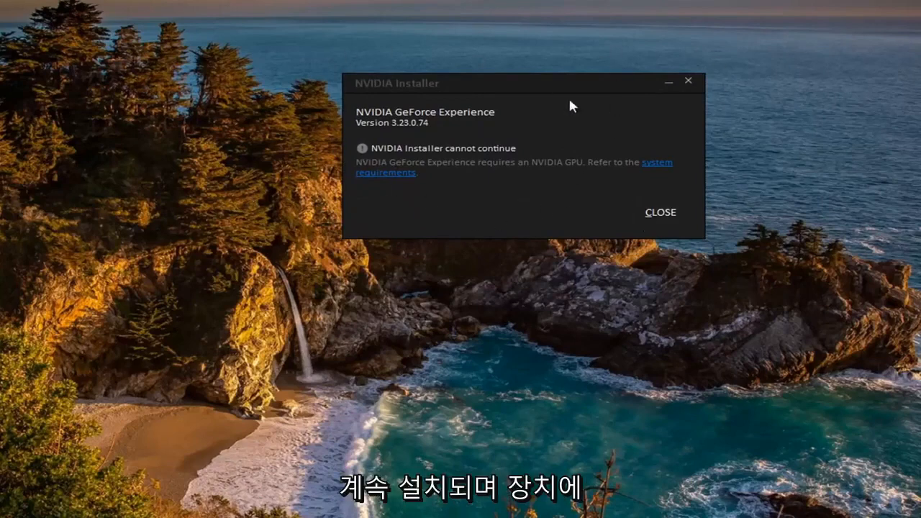
mouse_move(565, 52)
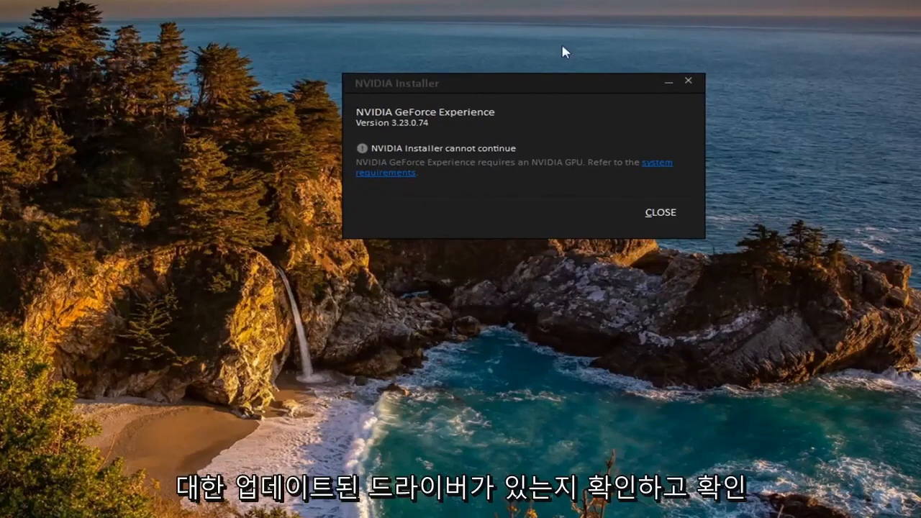
mouse_move(444, 221)
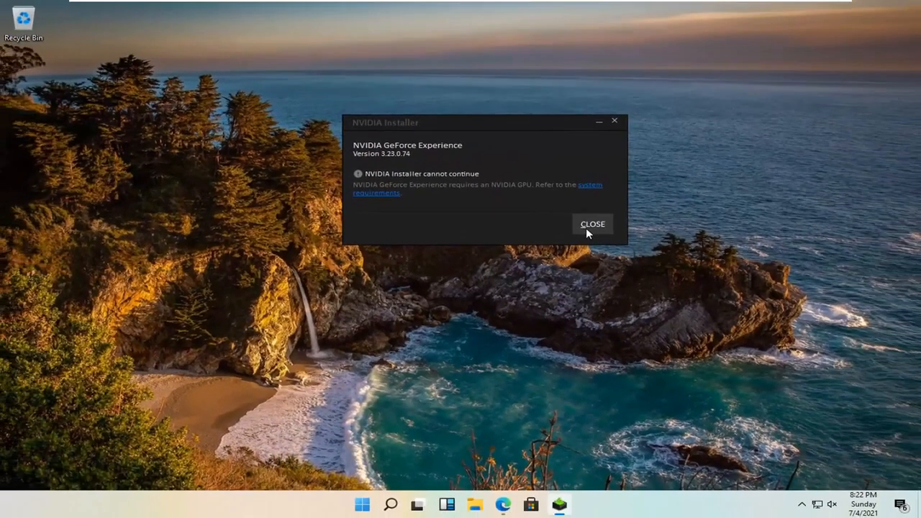
Close the 'NVIDIA Installer cannot continue' dialog about the missing NVIDIA GPU
left_click(592, 223)
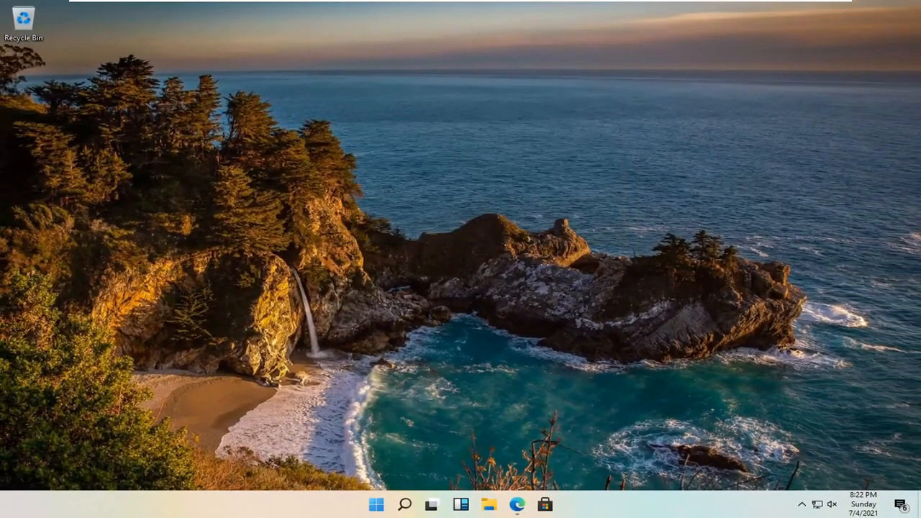